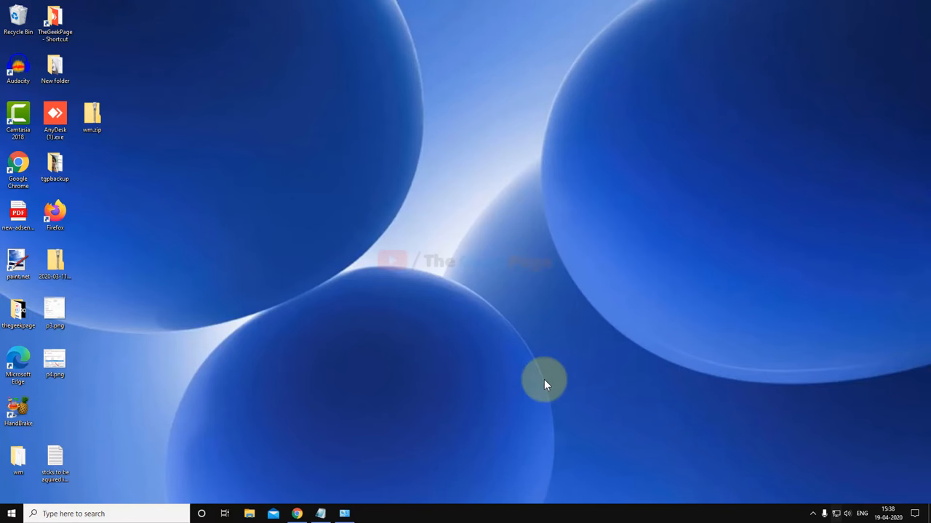
mouse_move(472, 355)
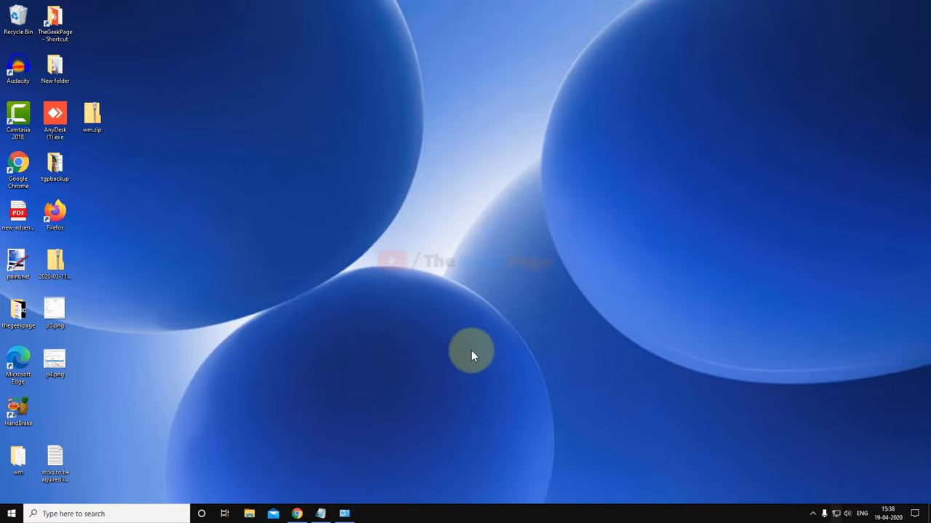
mouse_move(289, 333)
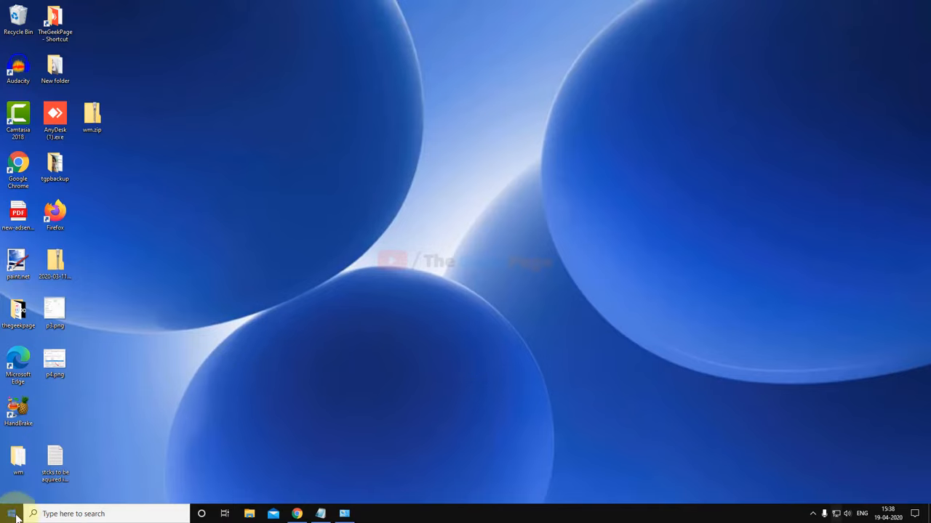
- Reach Settings > Devices > Printers & scanners and select the Canon E470 series printer
click(12, 515)
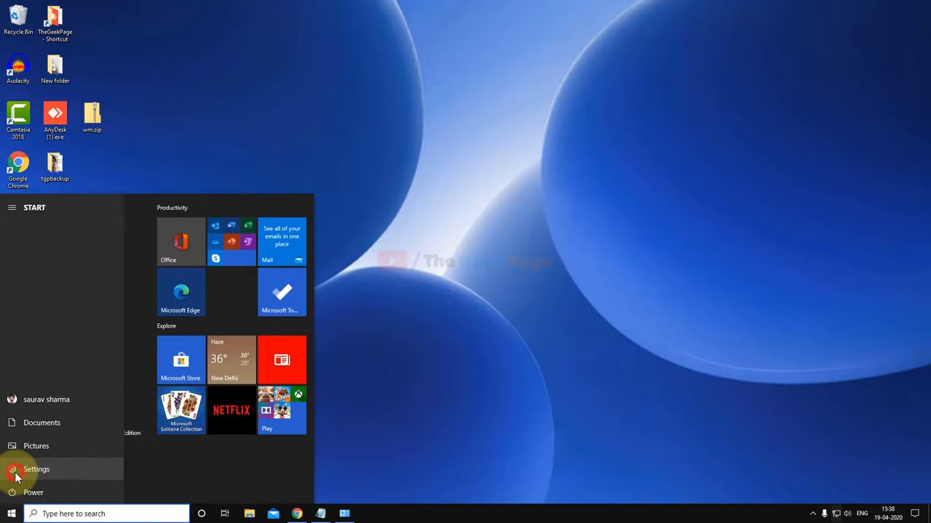
click(36, 468)
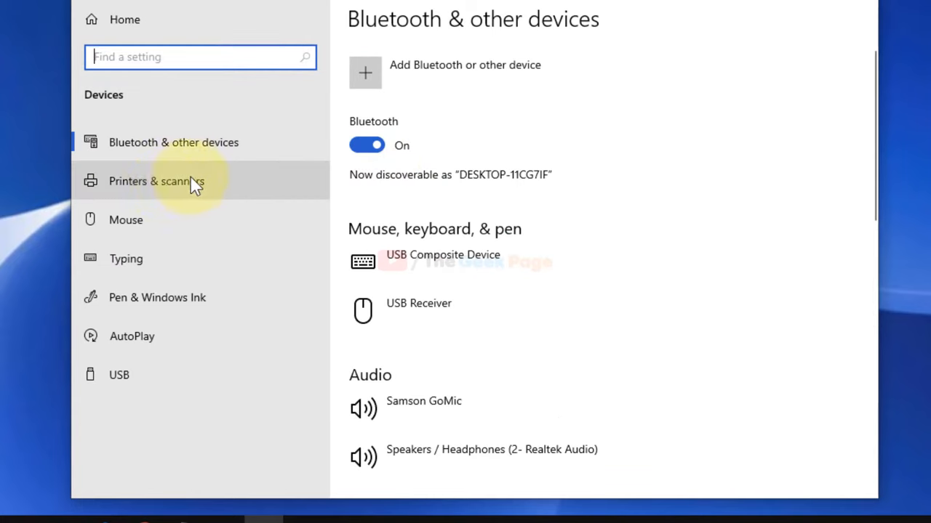
click(157, 180)
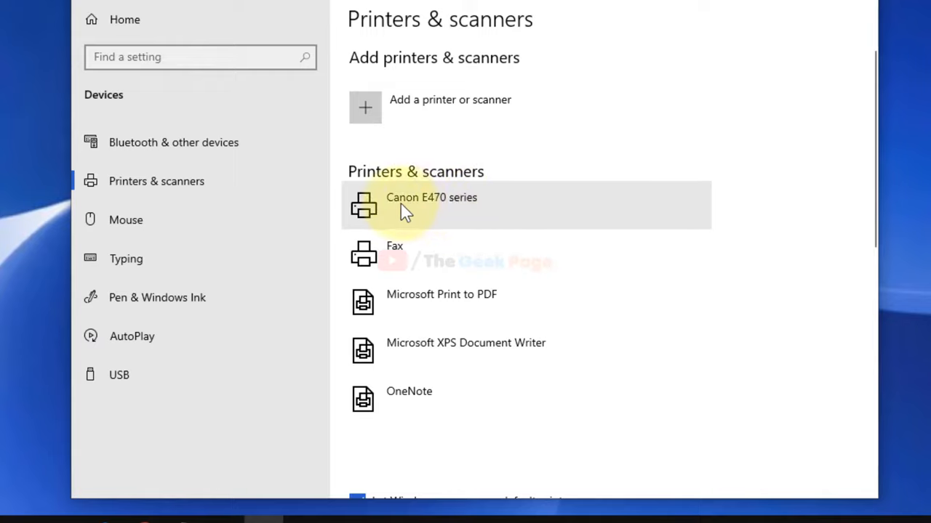
click(458, 207)
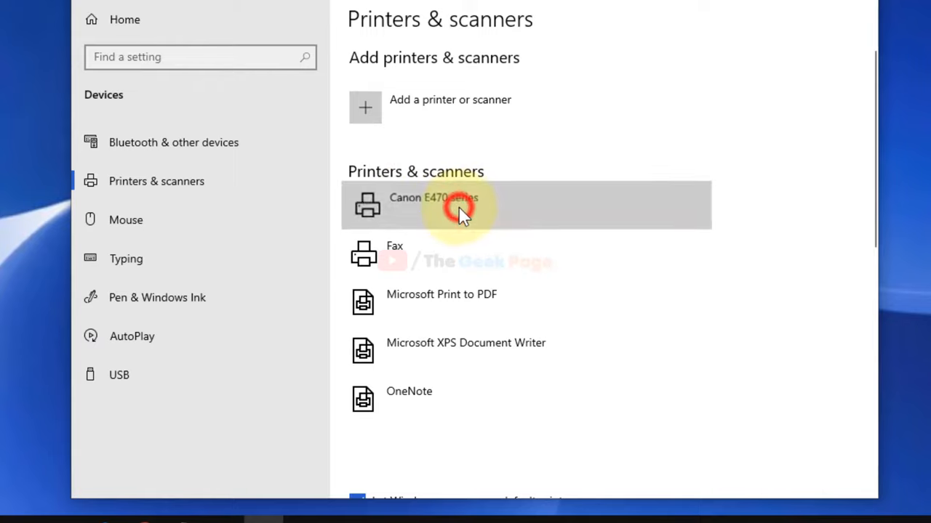
- Check the Canon E470 series print queue shows no pending documents, then close it
click(465, 205)
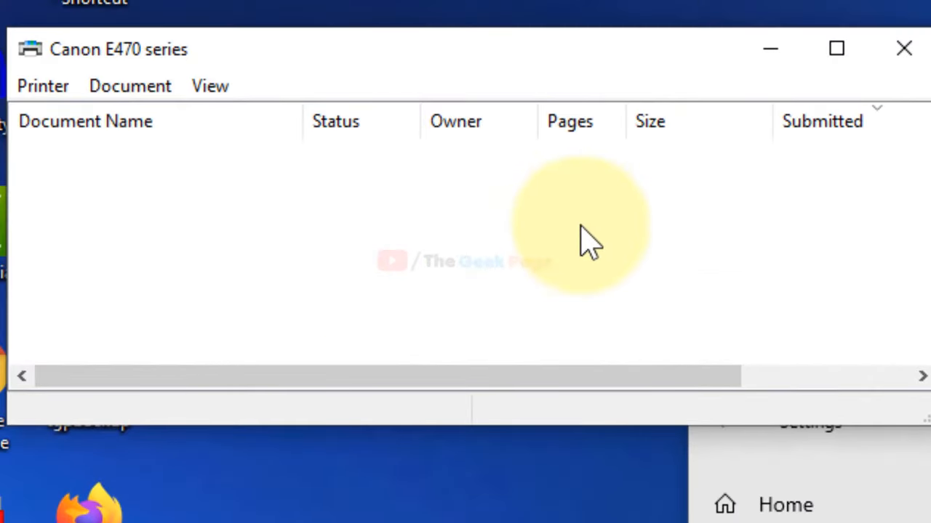
mouse_move(233, 211)
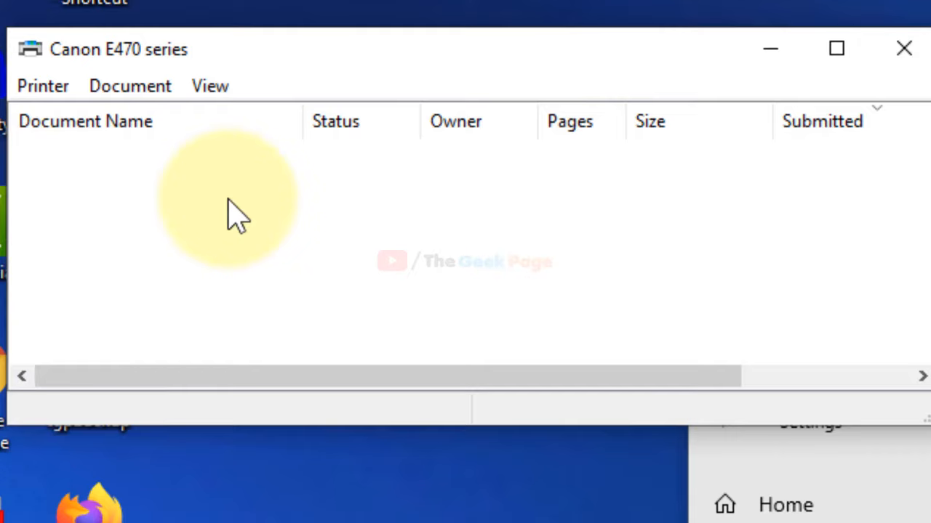
mouse_move(424, 221)
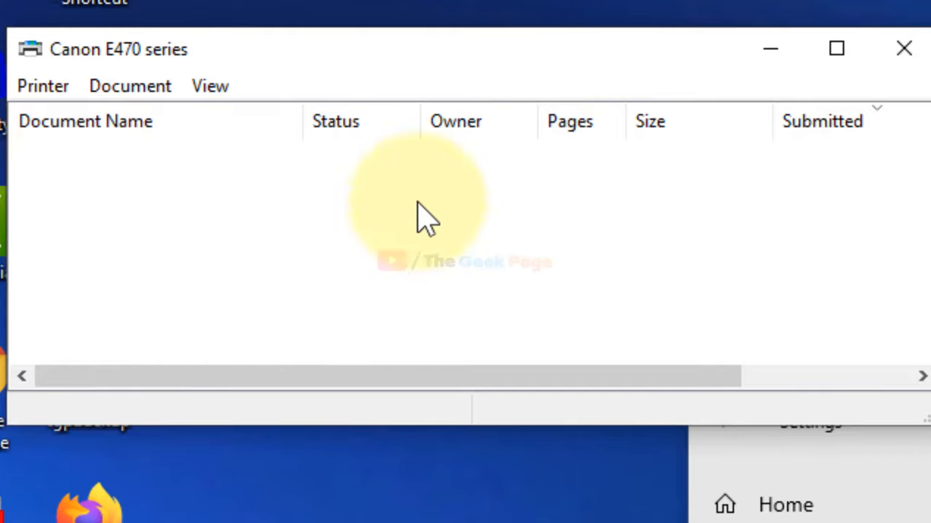
mouse_move(196, 211)
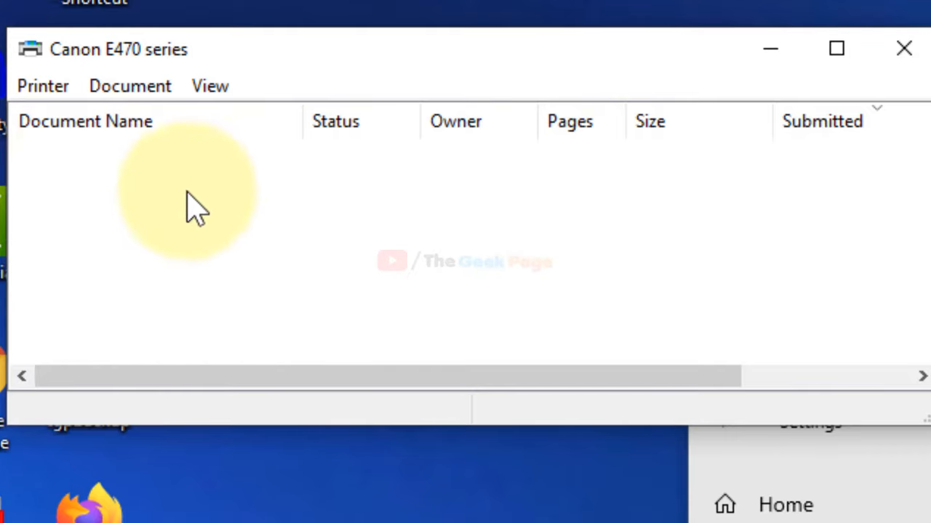
click(42, 85)
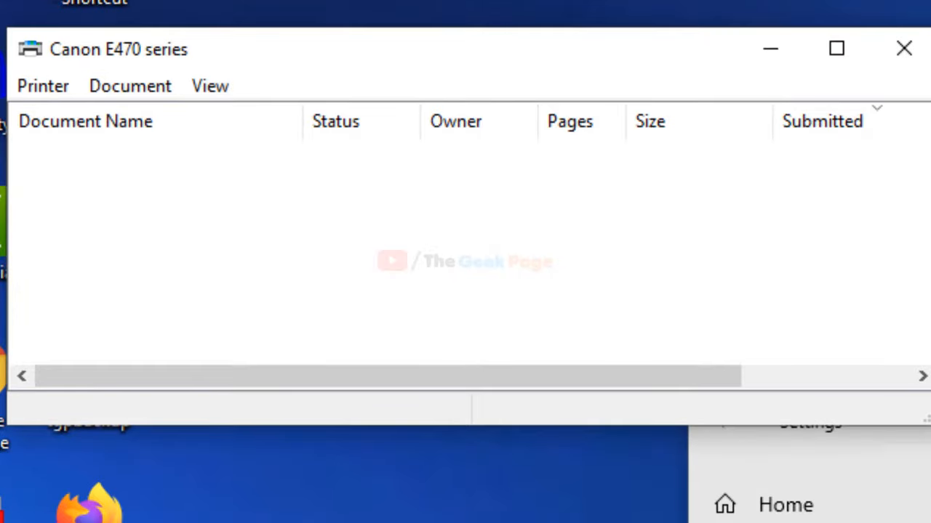
click(904, 50)
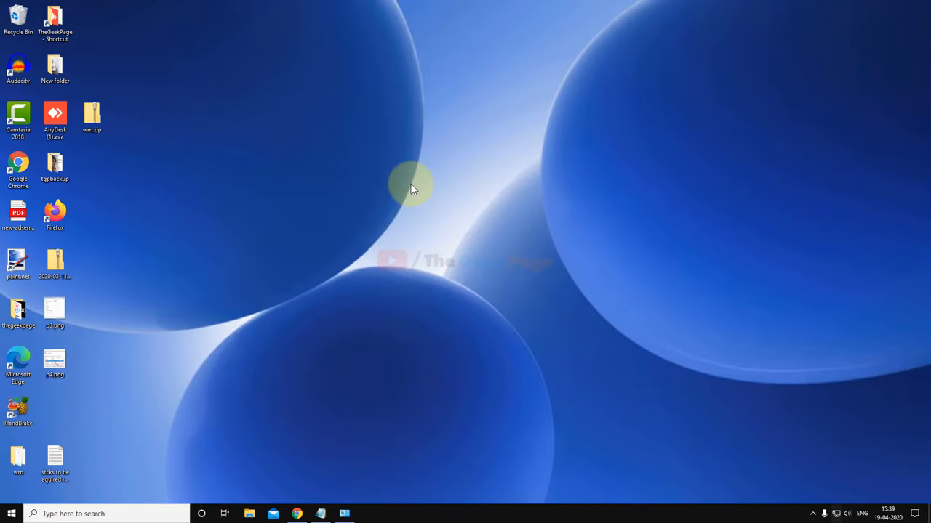
mouse_move(175, 425)
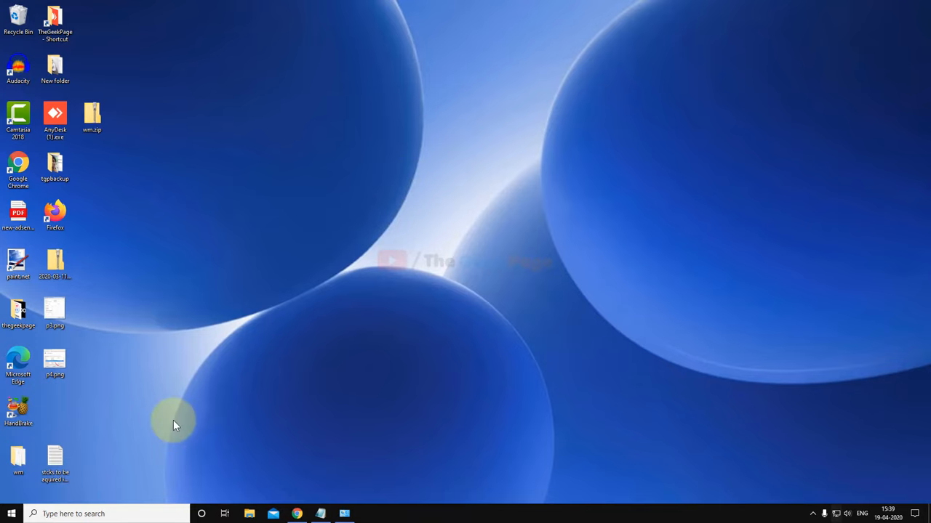
mouse_move(95, 492)
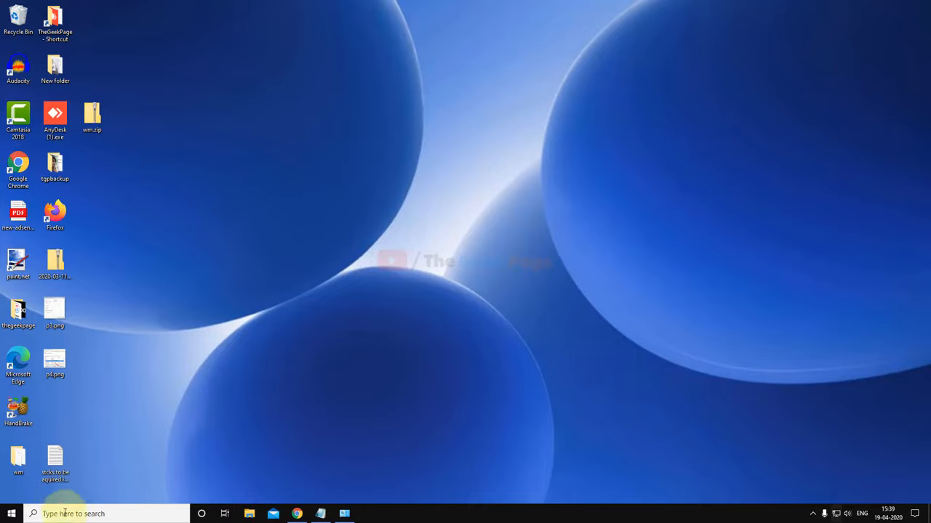
- Search the taskbar for 'services' to surface the Services app
text(services)
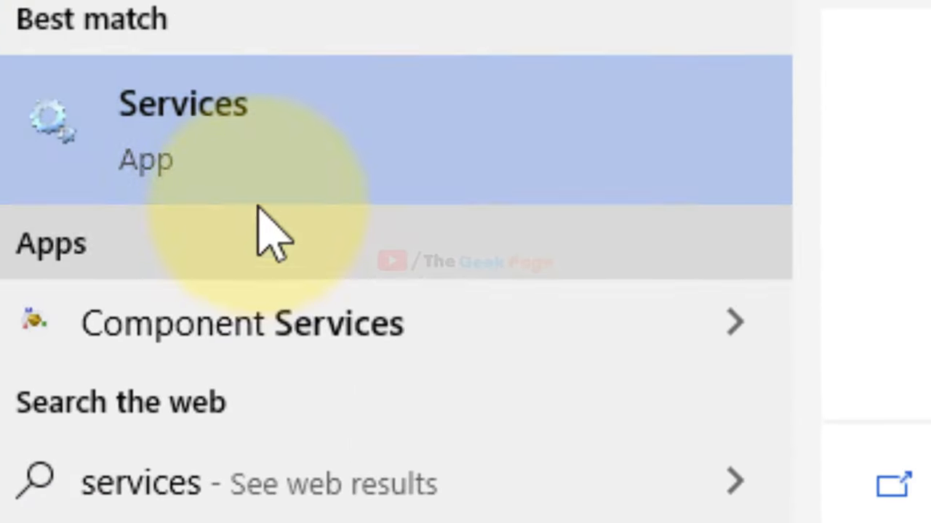
- Restart the Print Spooler service from Services so it returns to Running
click(182, 128)
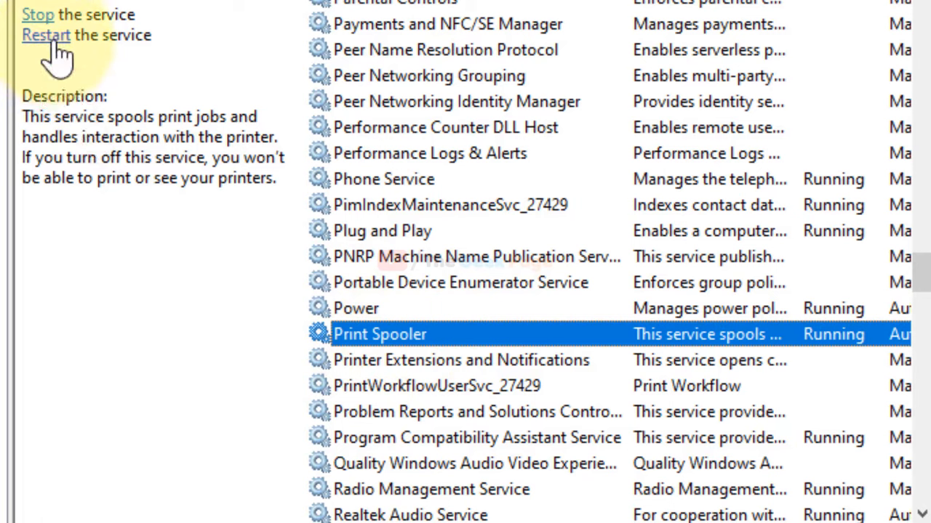
mouse_move(51, 51)
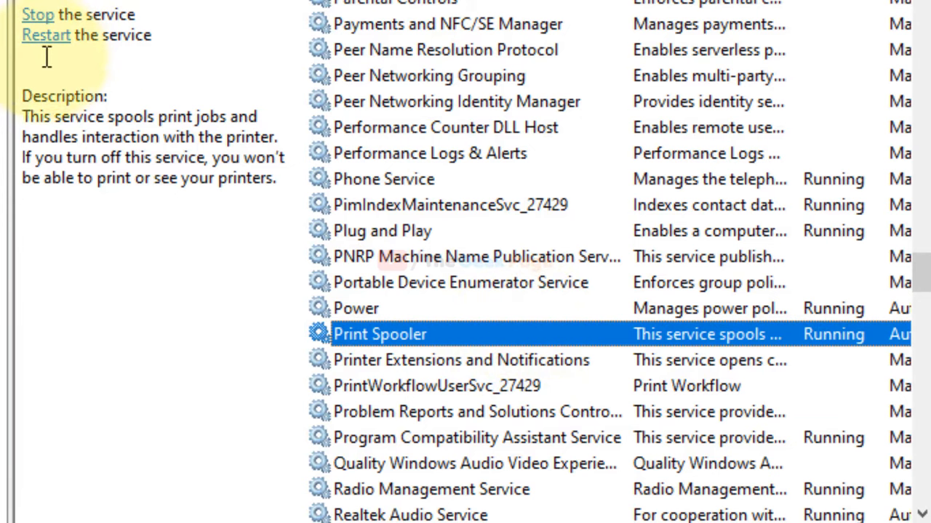
click(46, 35)
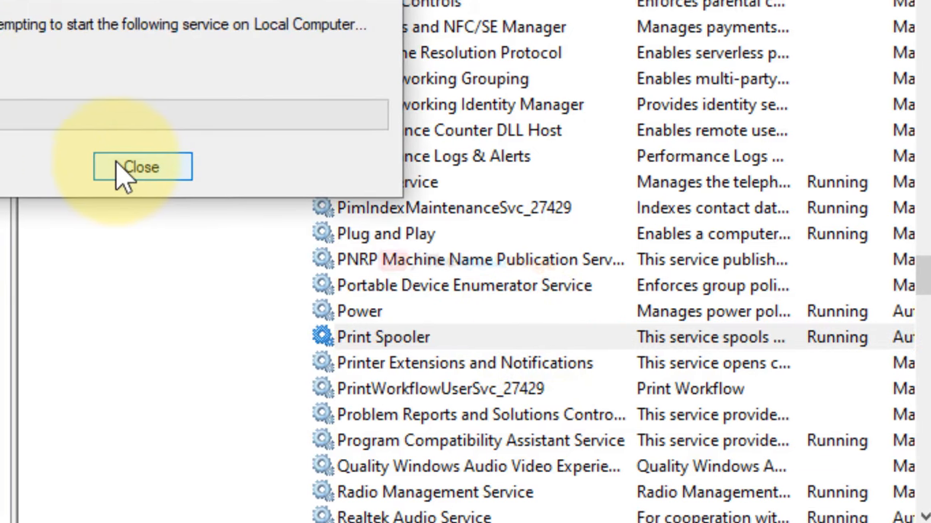
click(143, 167)
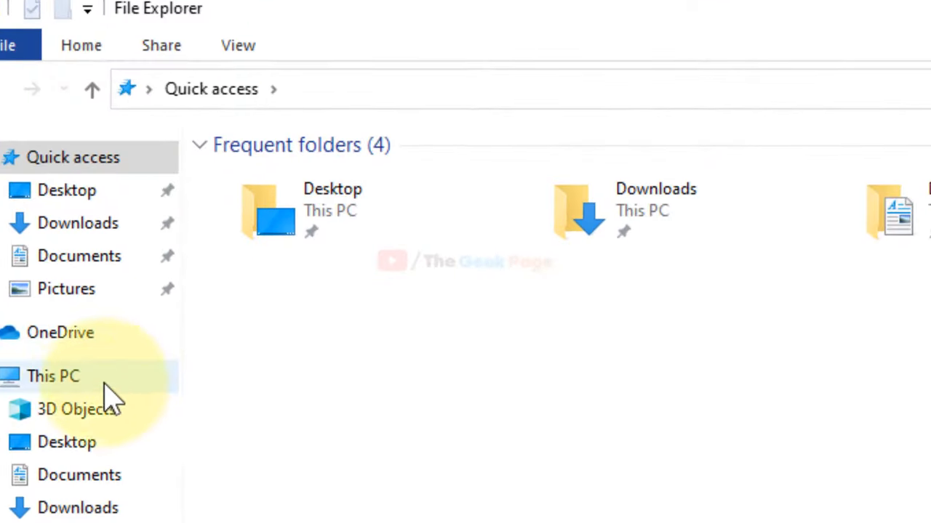
- Browse to C:\Windows\System32 and enter the spool folder
click(52, 375)
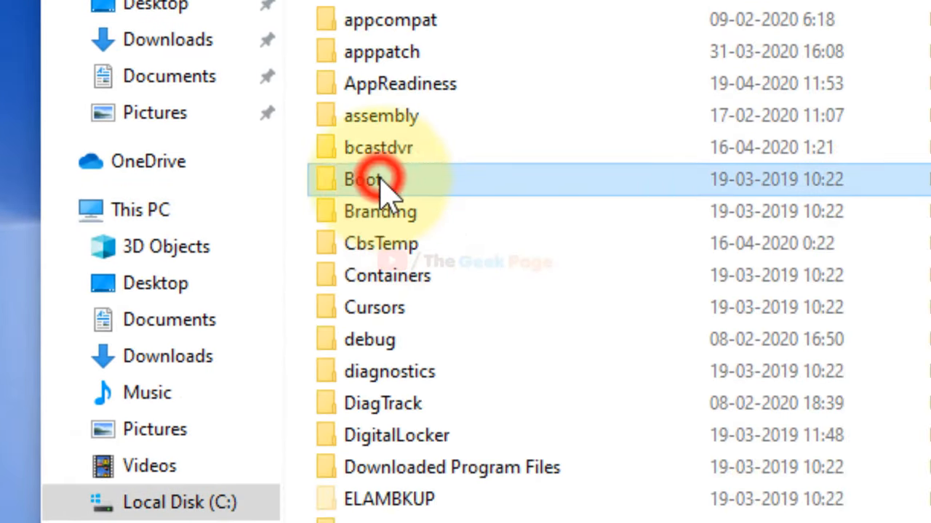
scroll(down, 3)
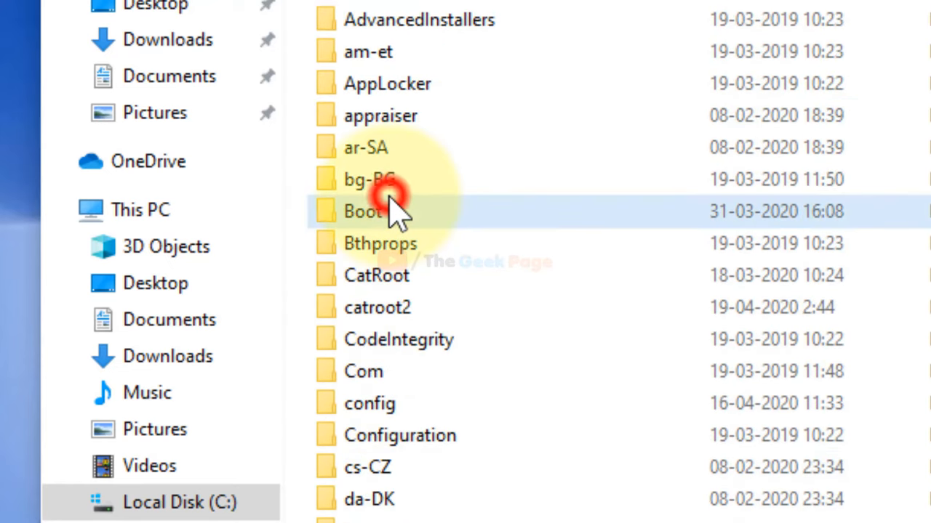
scroll(down, 3)
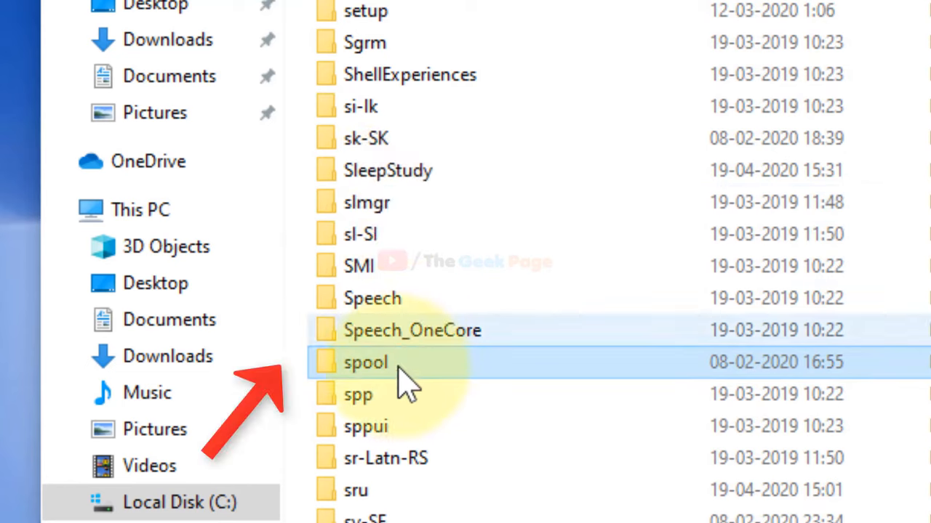
double_click(367, 362)
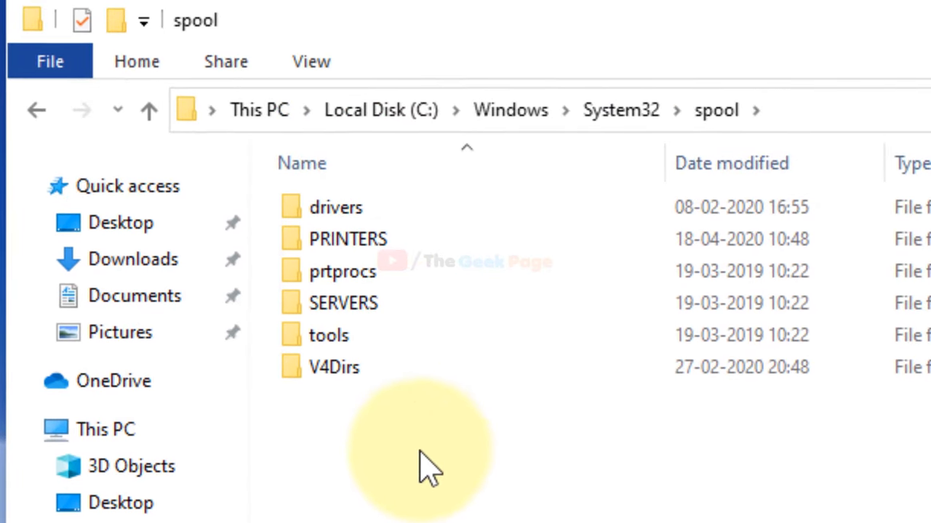
- Verify the spool\PRINTERS folder is empty, then close File Explorer
click(348, 239)
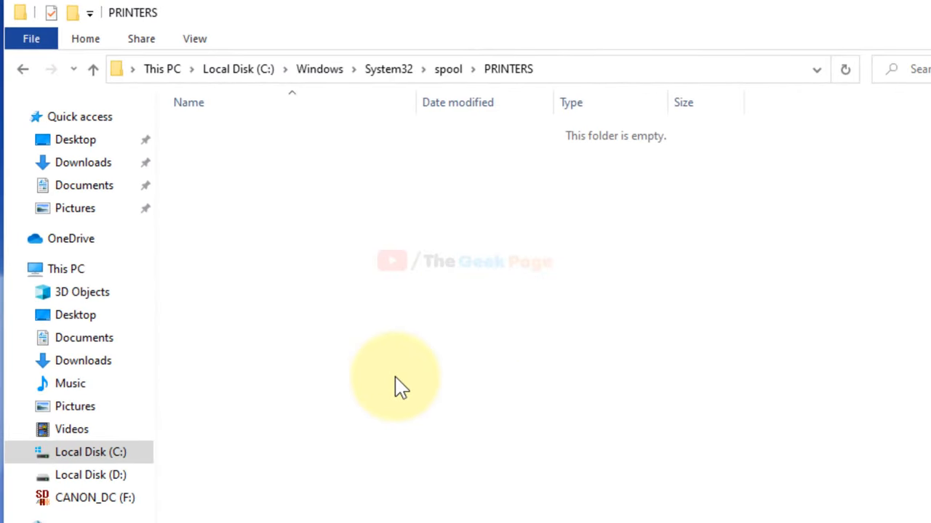
mouse_move(276, 160)
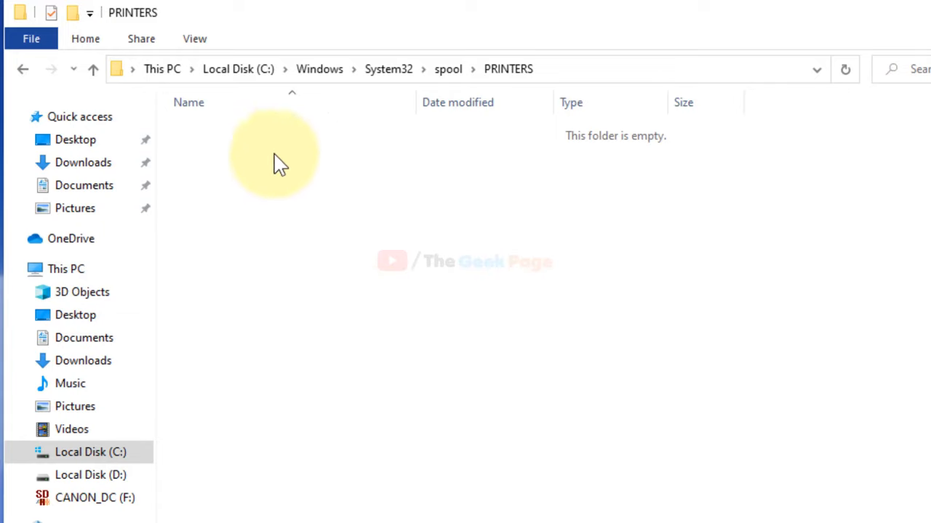
right_click(279, 160)
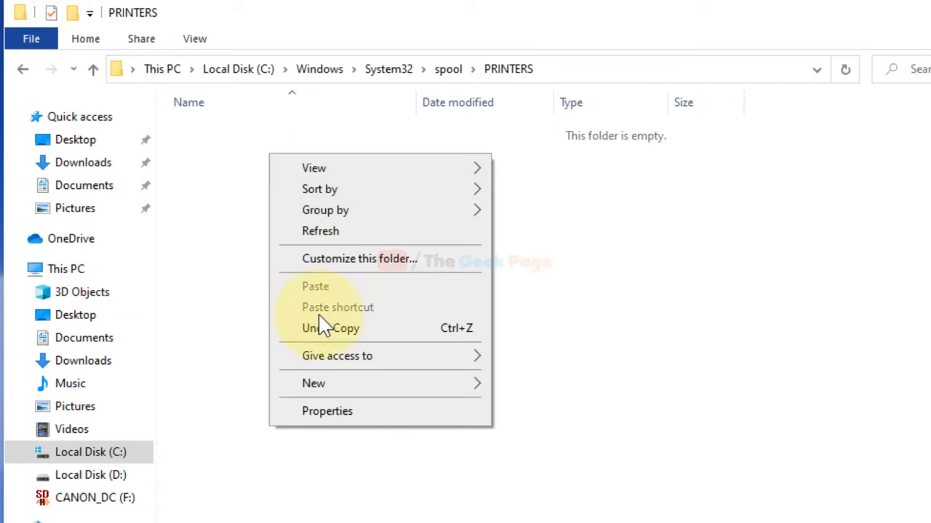
click(230, 218)
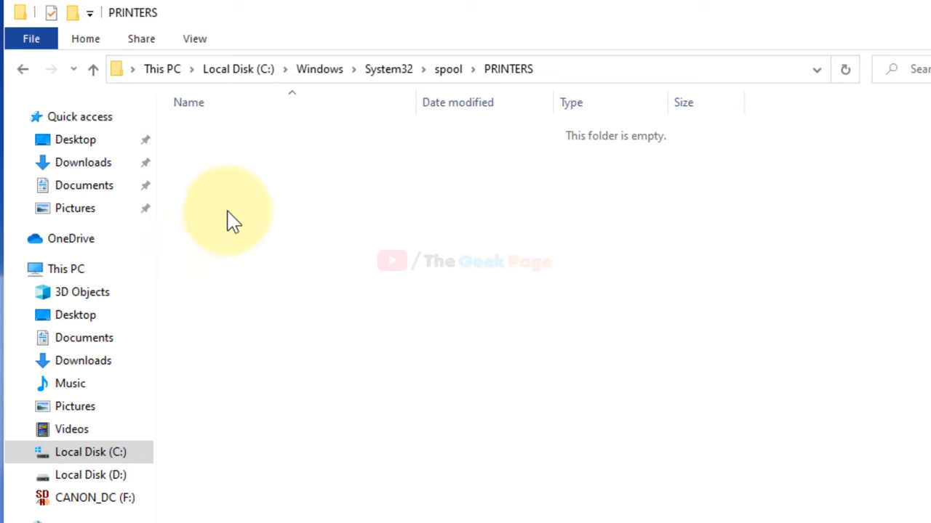
mouse_move(254, 279)
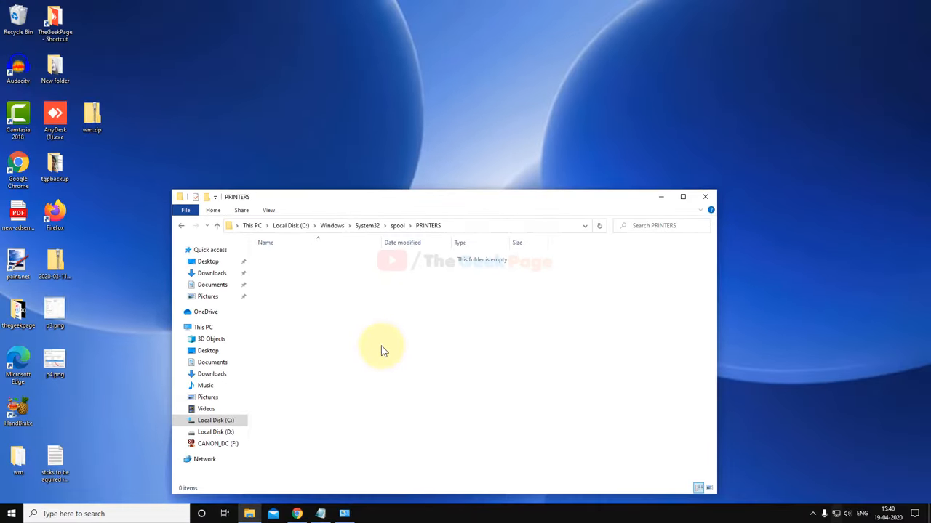
click(704, 196)
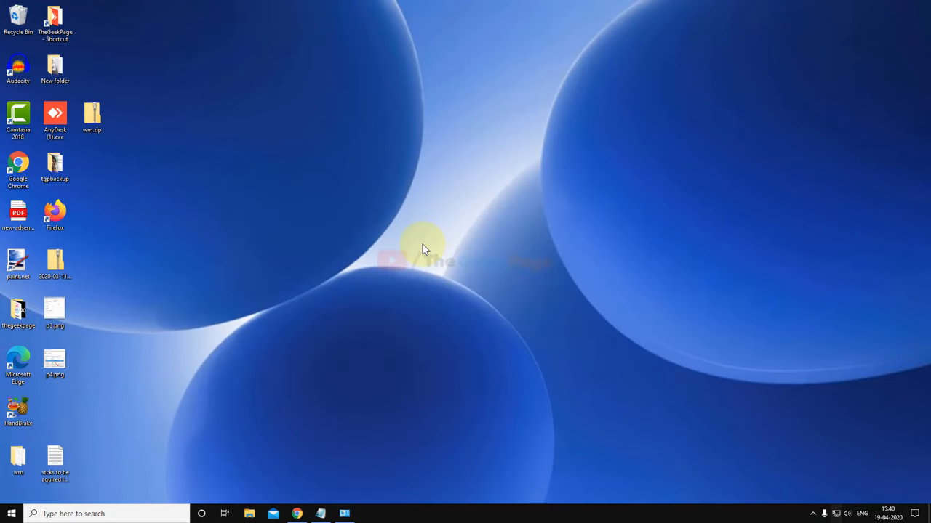
mouse_move(277, 320)
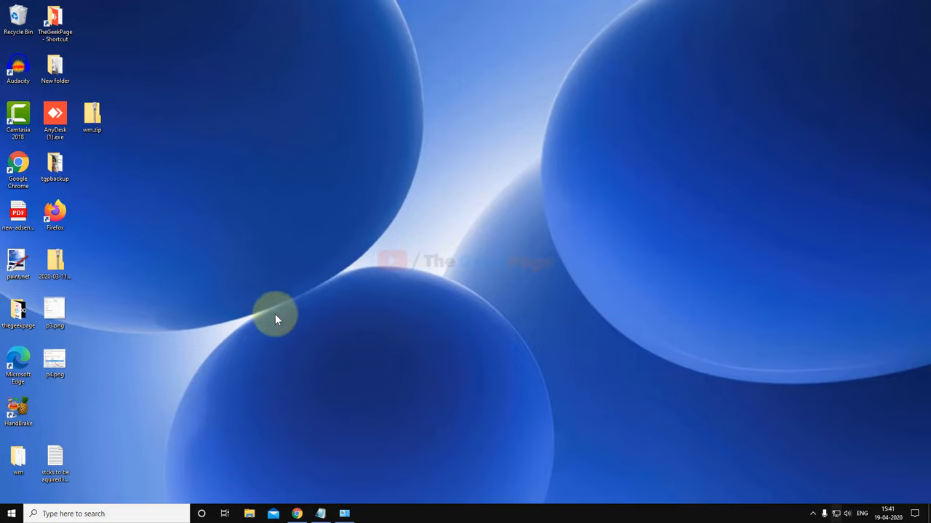
mouse_move(109, 462)
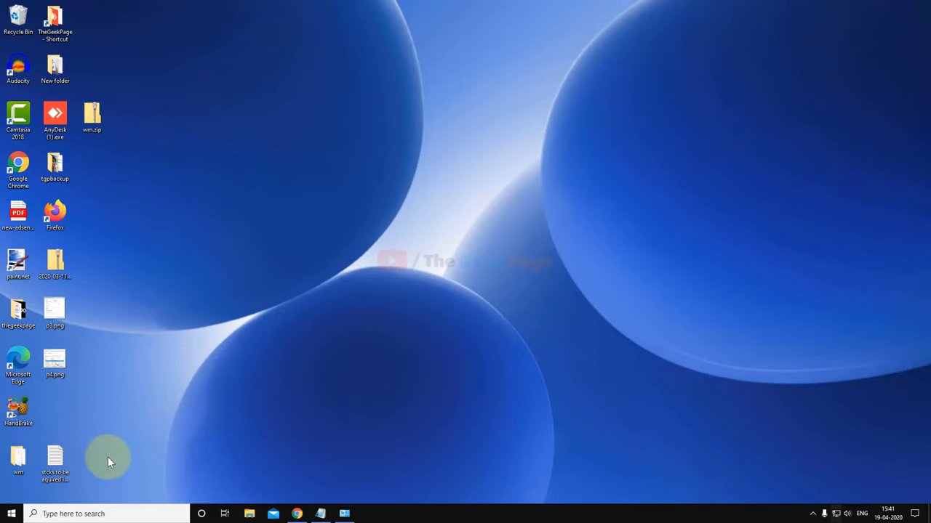
- Search the taskbar for 'device Manager' to launch Device Manager
text(device Manager)
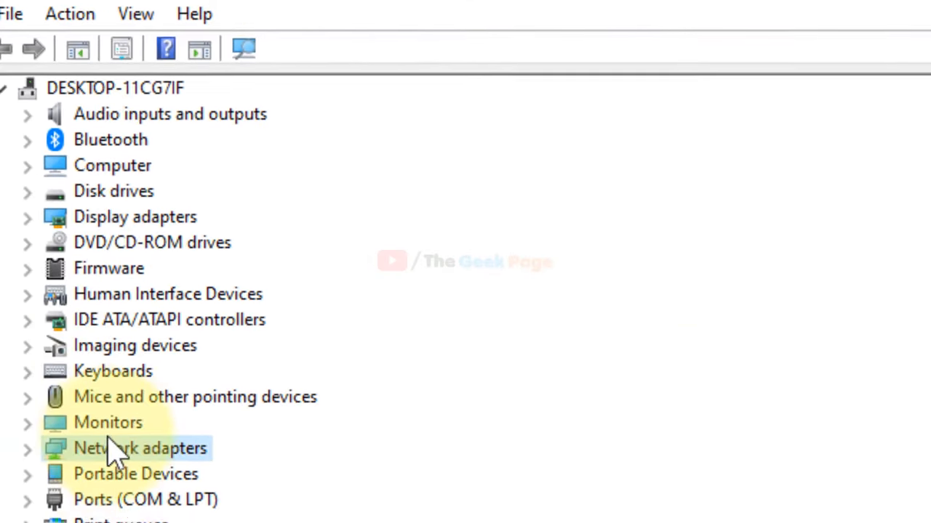
- Under Printers, update the Canon E470 series driver with an automatic online search
scroll(down, 3)
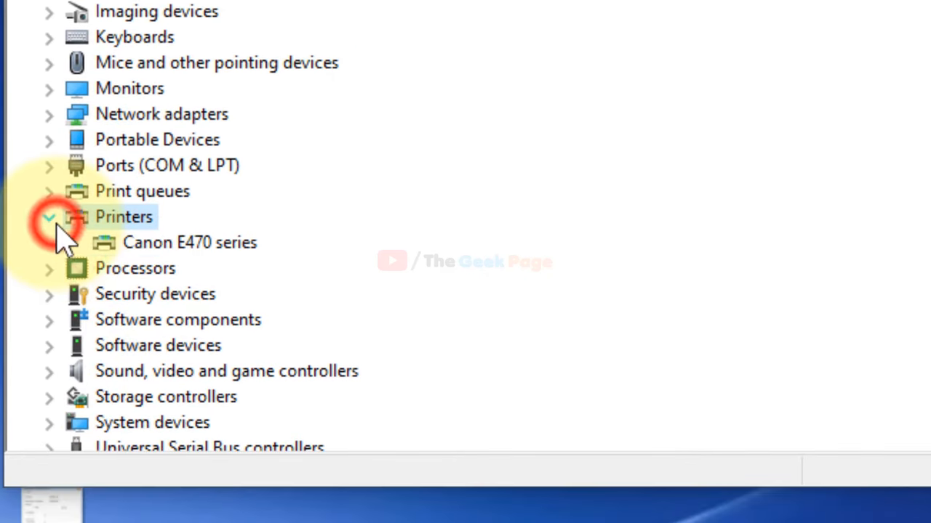
click(189, 241)
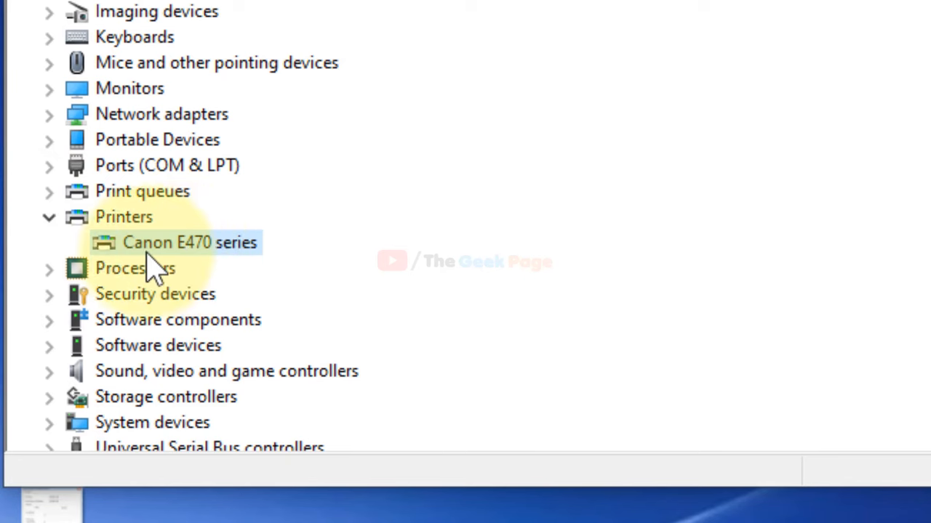
right_click(190, 242)
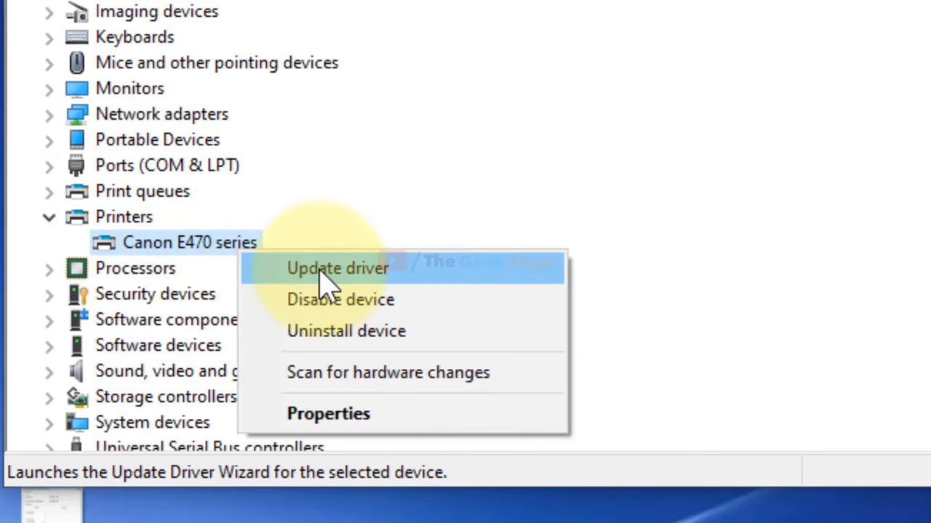
click(337, 268)
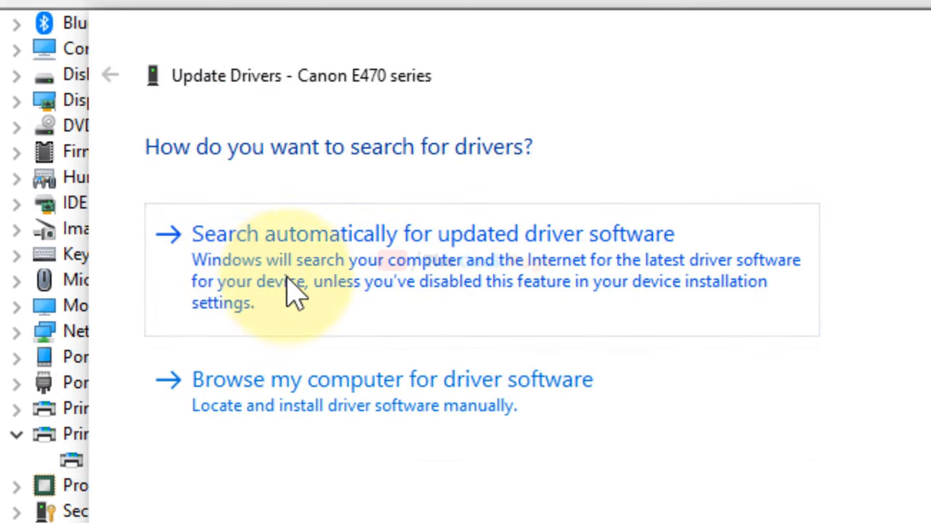
click(431, 233)
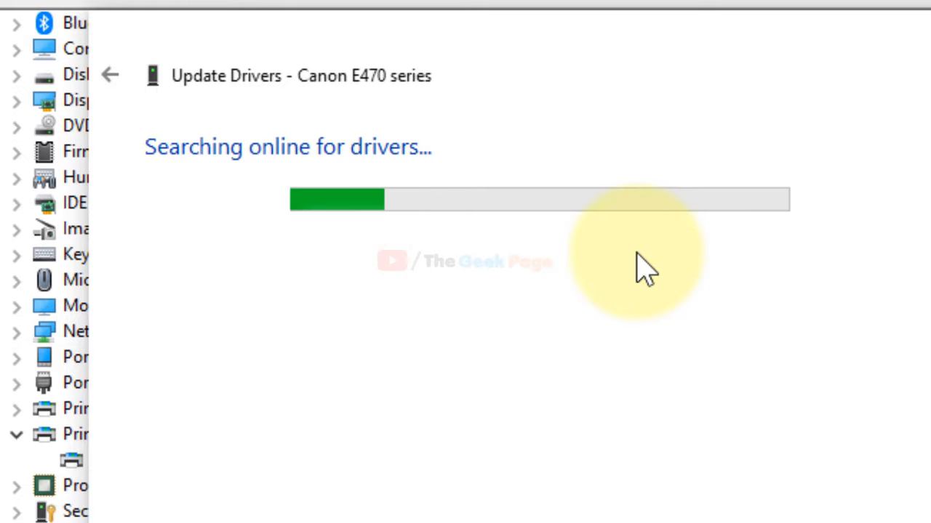